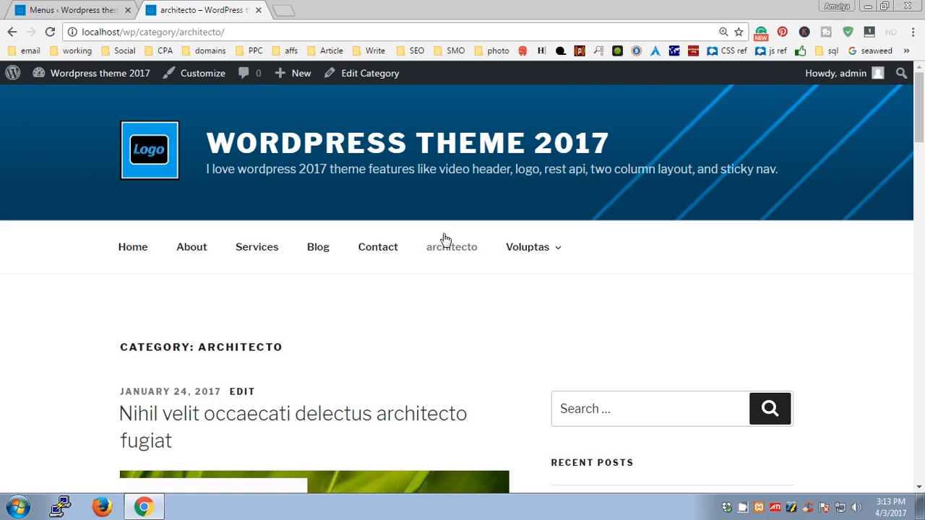
From the menu editor, bring up Posts > Categories in a new browser tab.
scroll("down", 3)
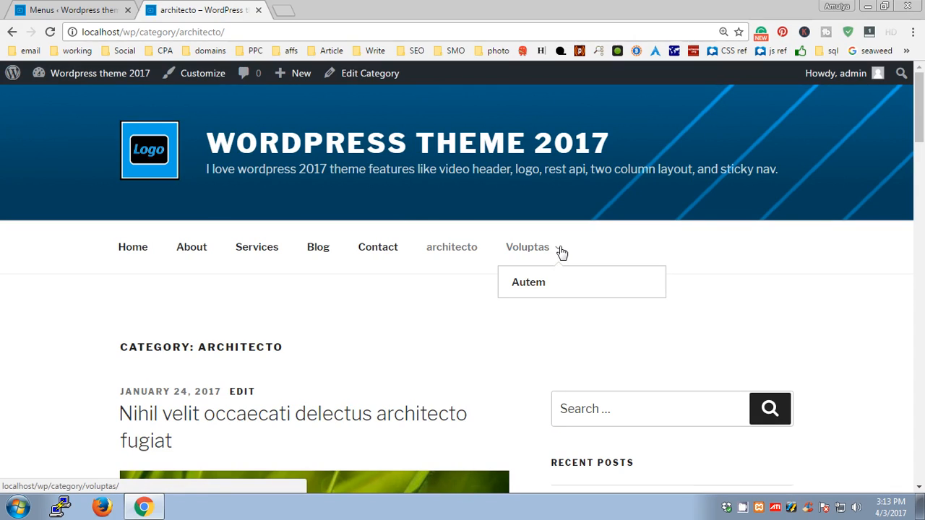
mouse_move(519, 259)
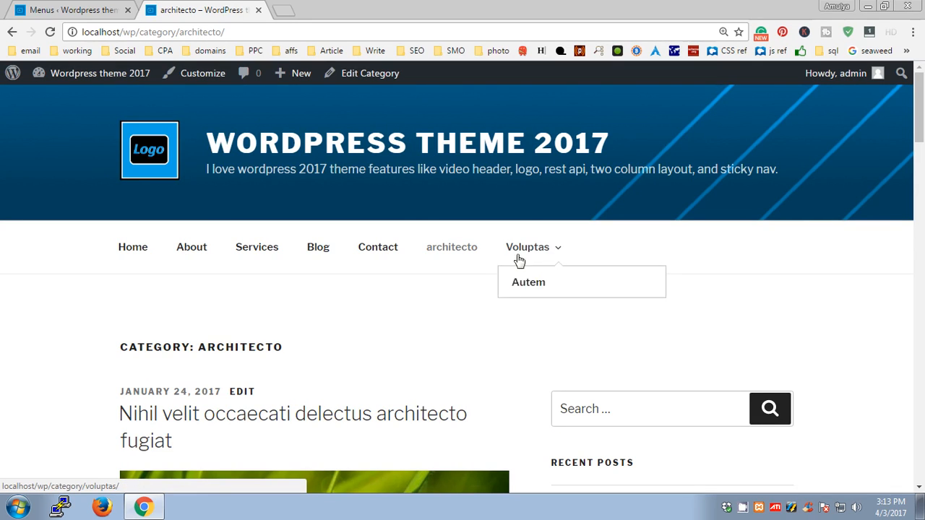
mouse_move(538, 271)
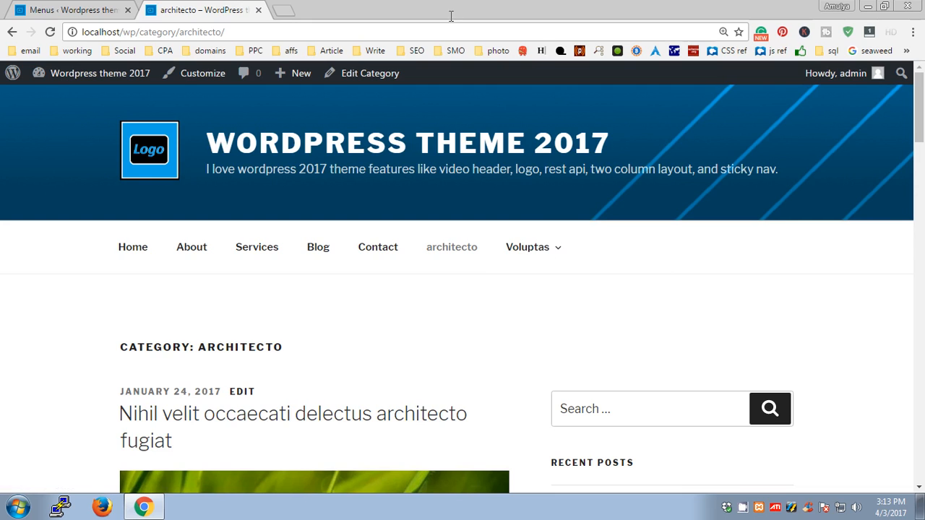
mouse_move(72, 9)
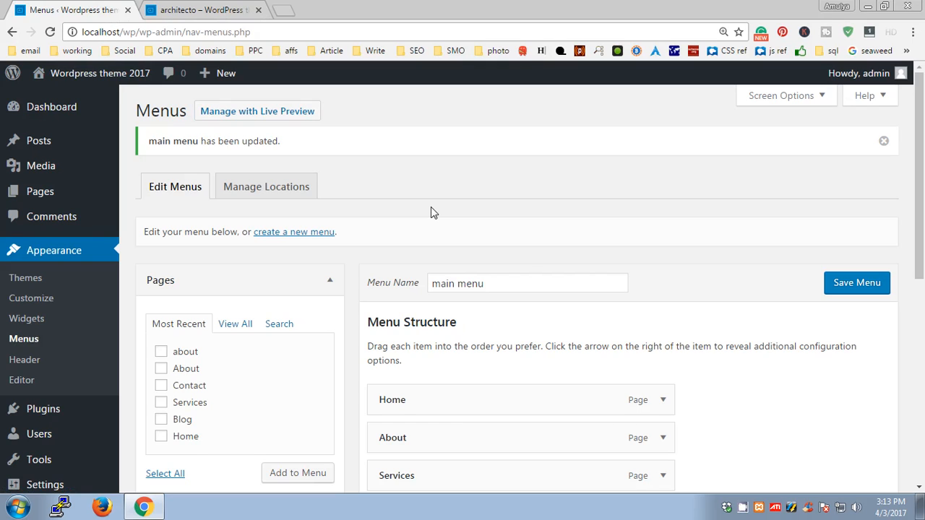
mouse_move(51, 107)
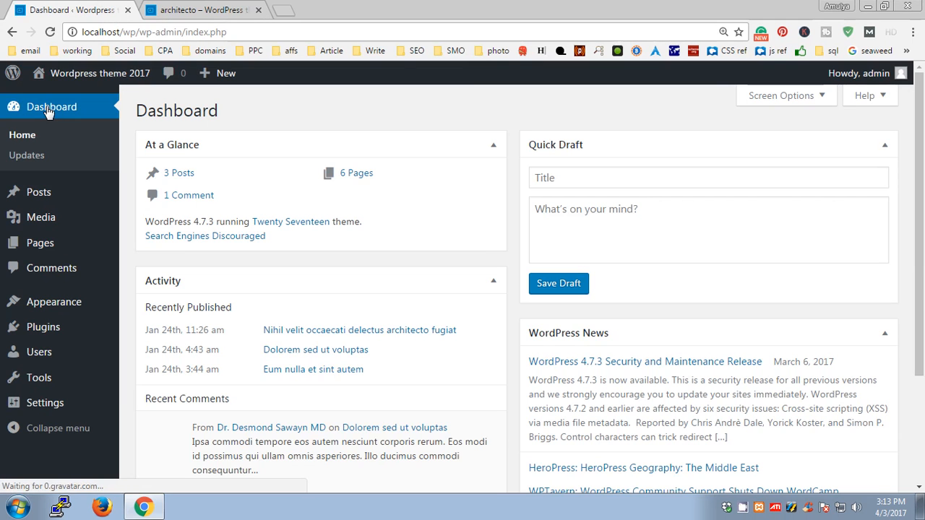
mouse_move(82, 222)
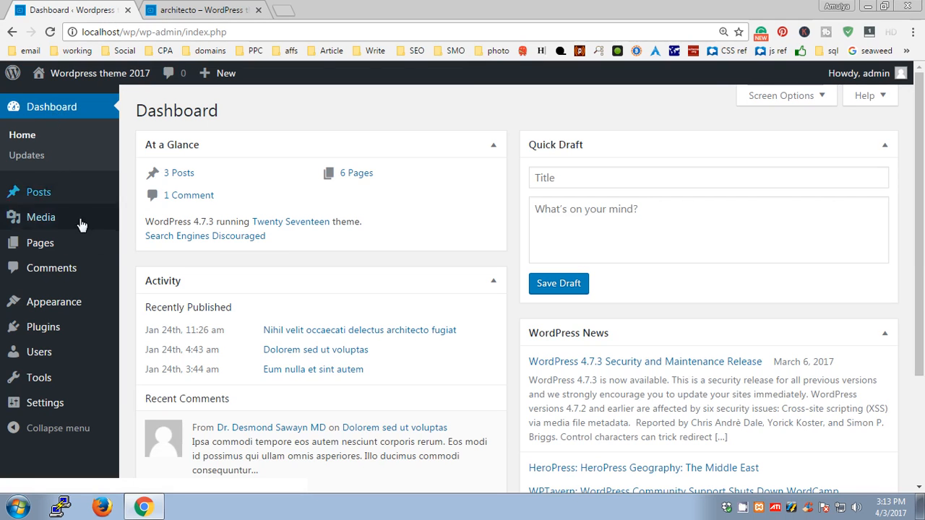
left_click(52, 302)
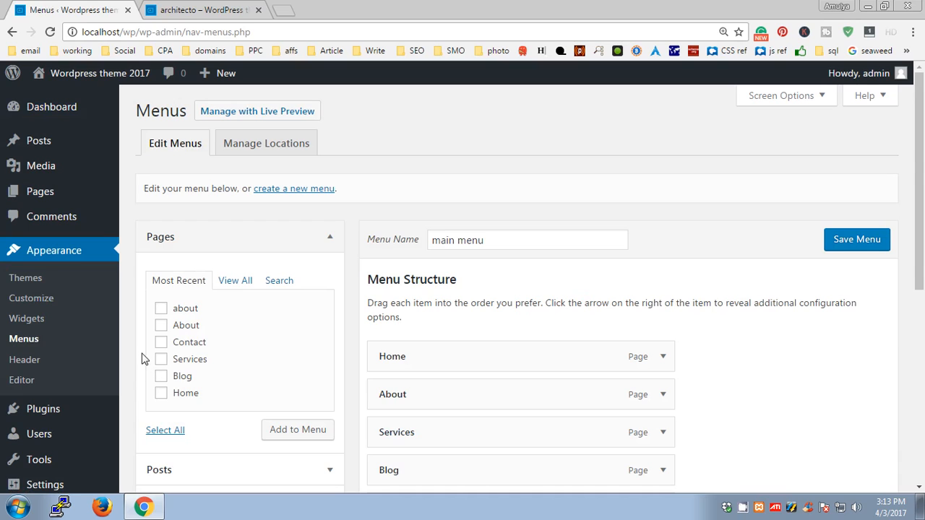
mouse_move(38, 140)
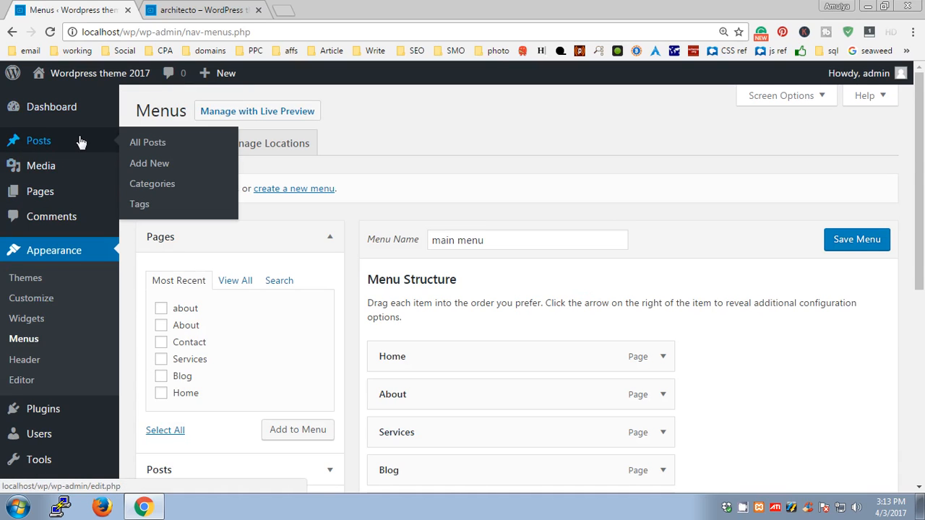
mouse_move(152, 184)
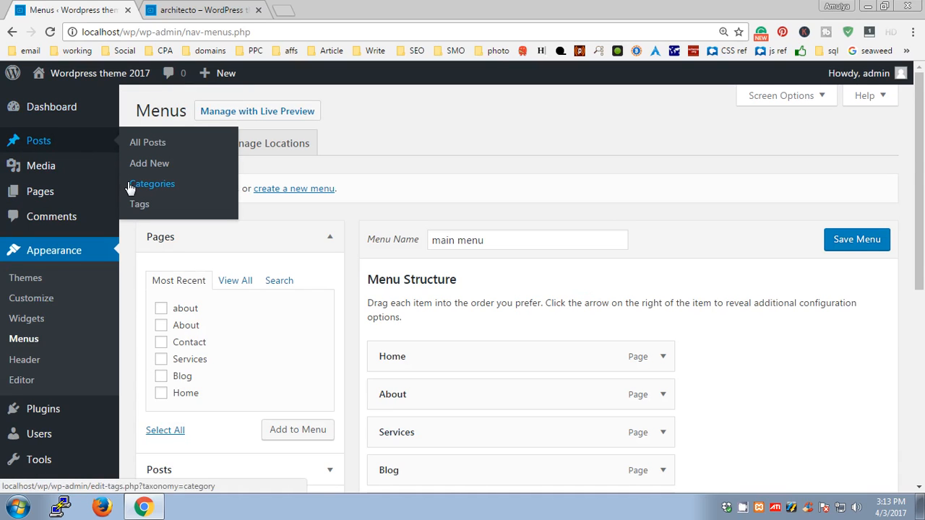
right_click(152, 184)
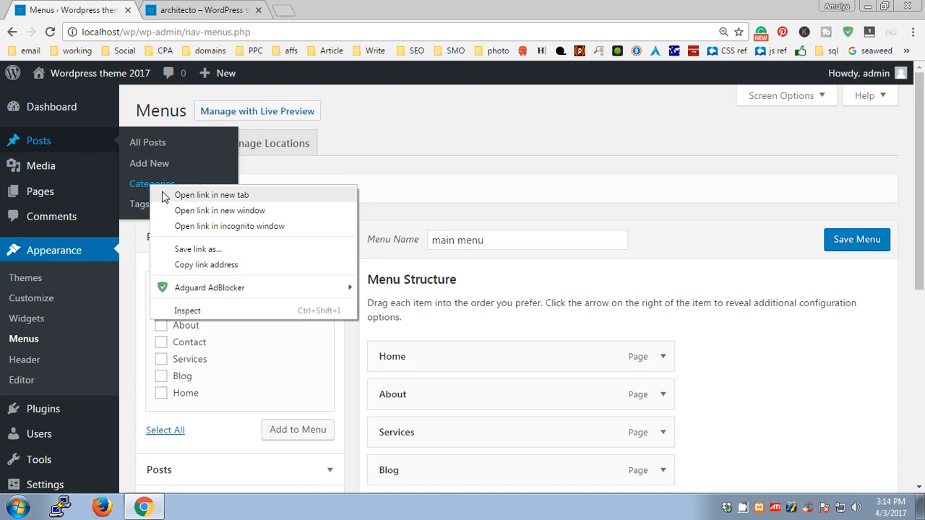
mouse_move(179, 200)
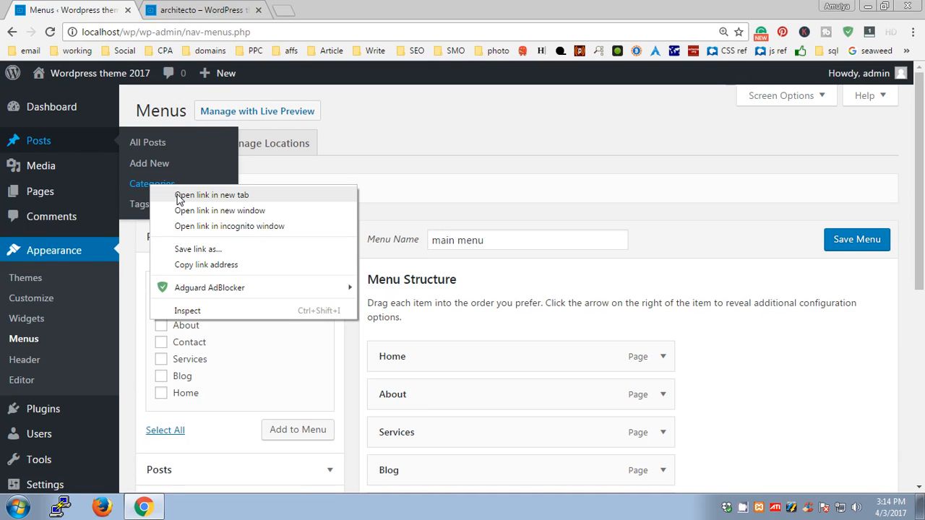
left_click(210, 194)
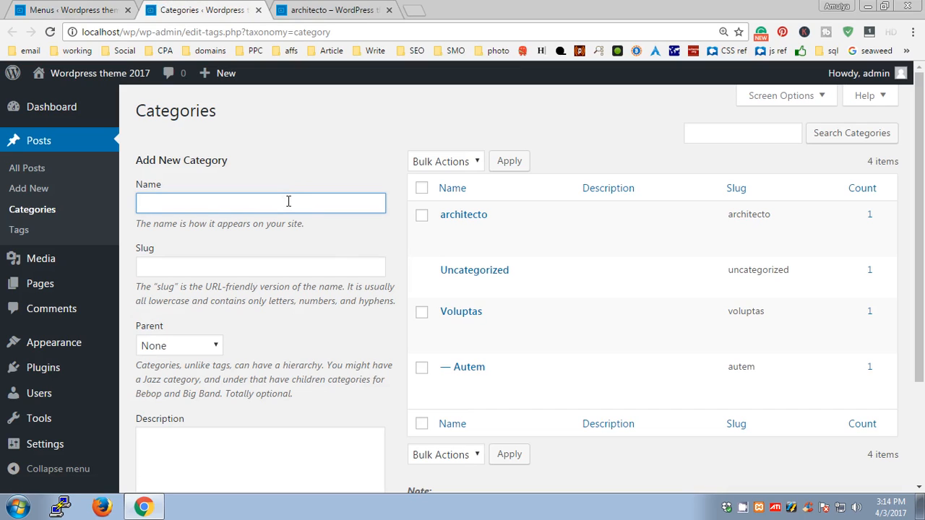
Enter the category name 'Themes' with slug 'themes' and leave Parent as None.
type("themes")
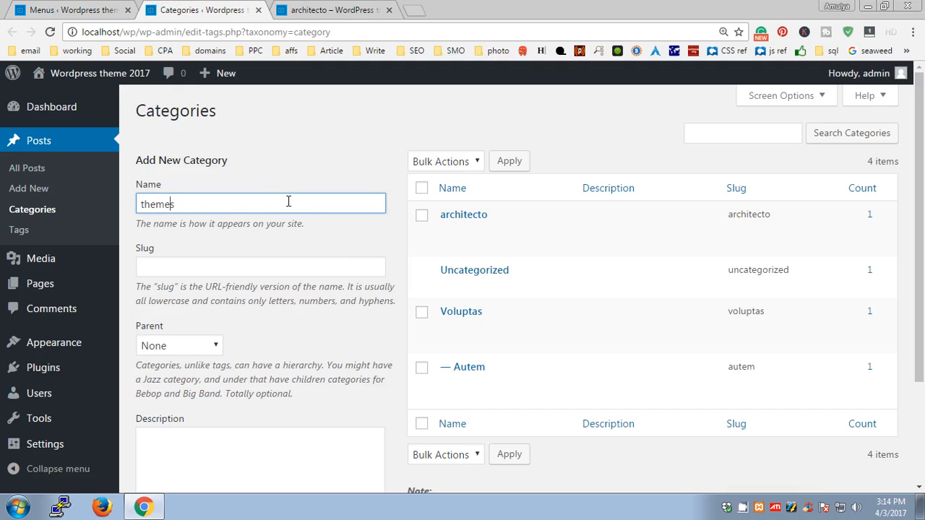
key("Backspace")
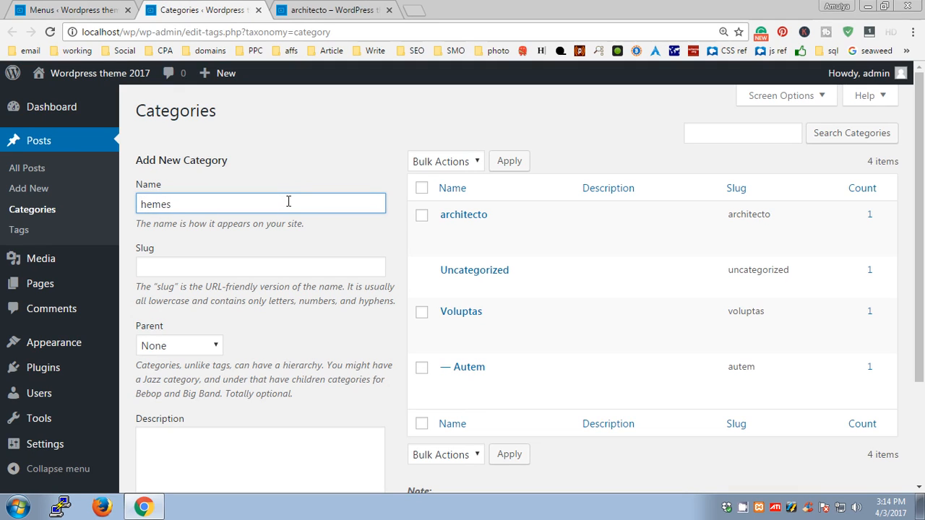
type("Themes")
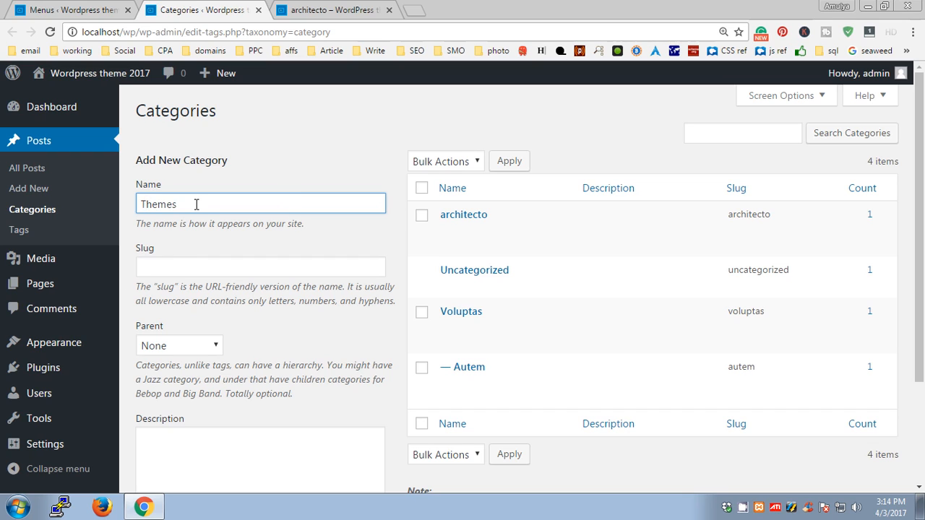
left_click(260, 265)
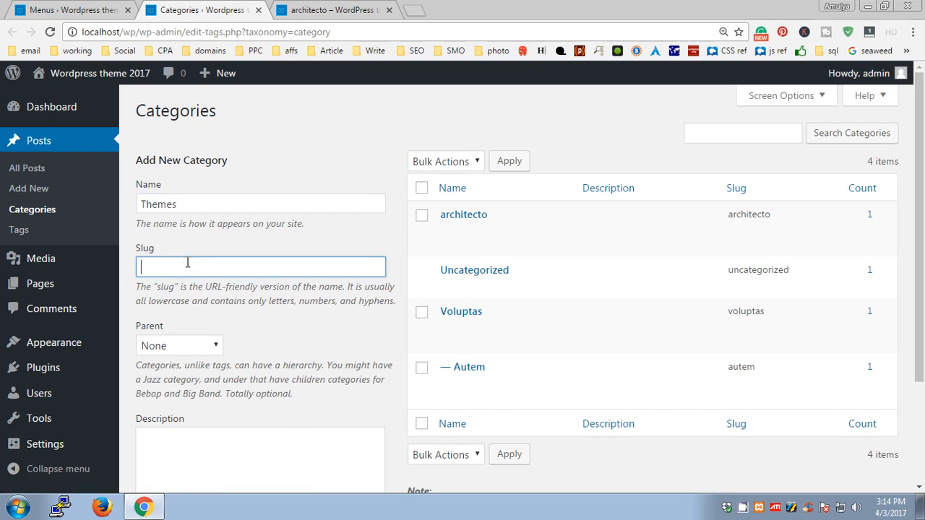
mouse_move(31, 258)
type("themes")
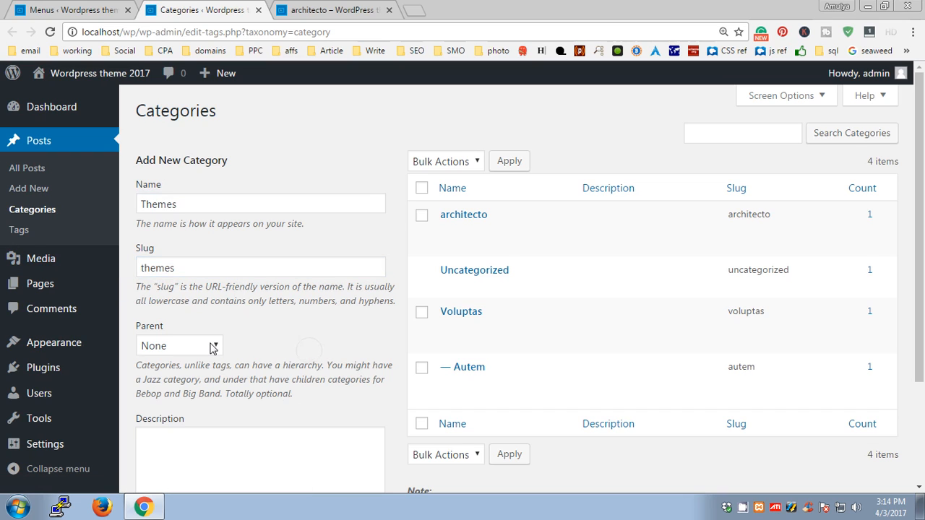
left_click(180, 344)
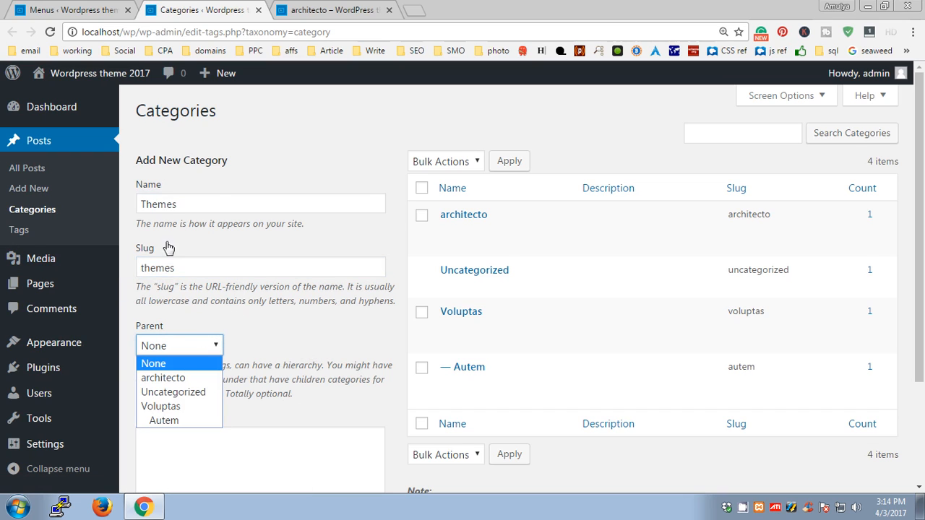
mouse_move(269, 302)
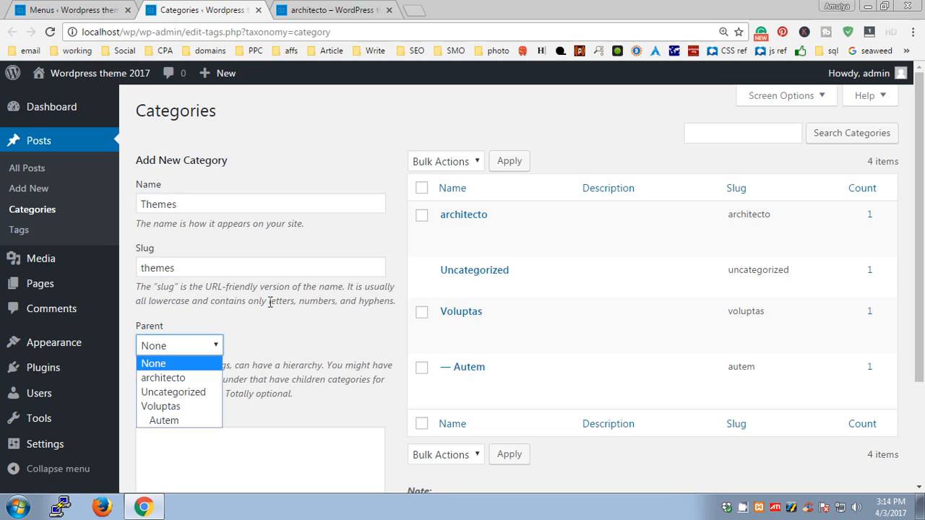
mouse_move(162, 420)
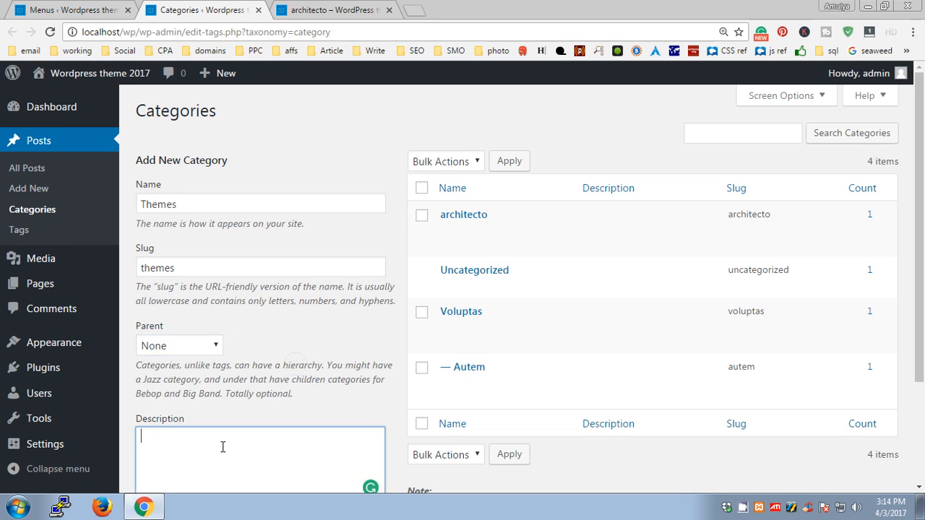
Describe it as 'Selected wordpress themes for businesses.' and add the new Themes category.
scroll("down", 3)
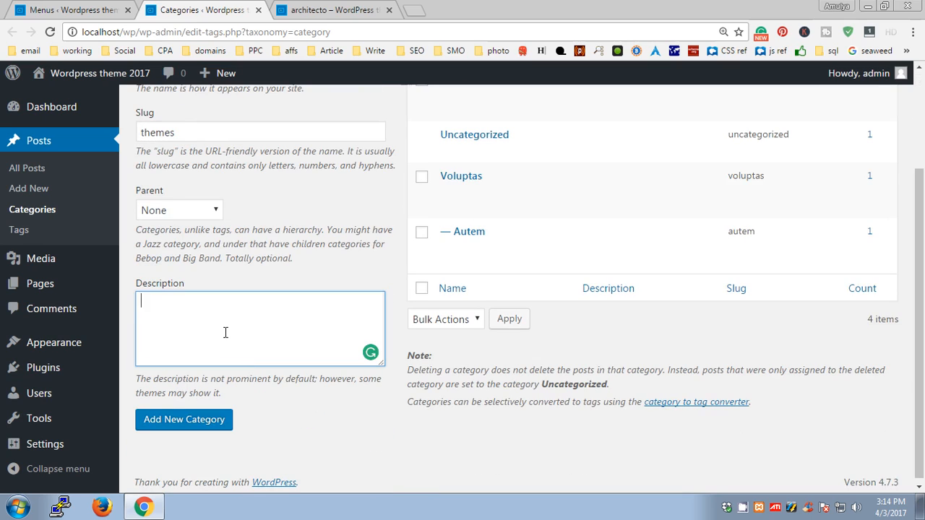
type("Th")
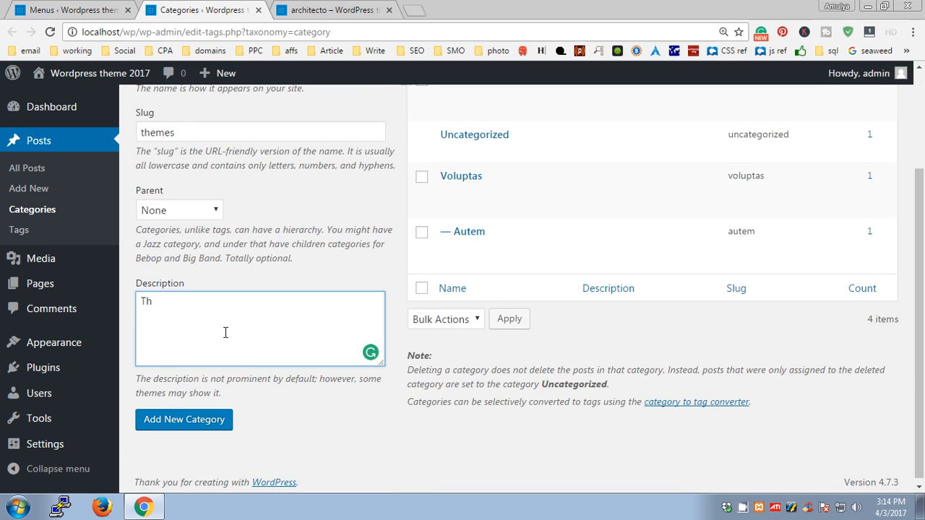
key("Backspace")
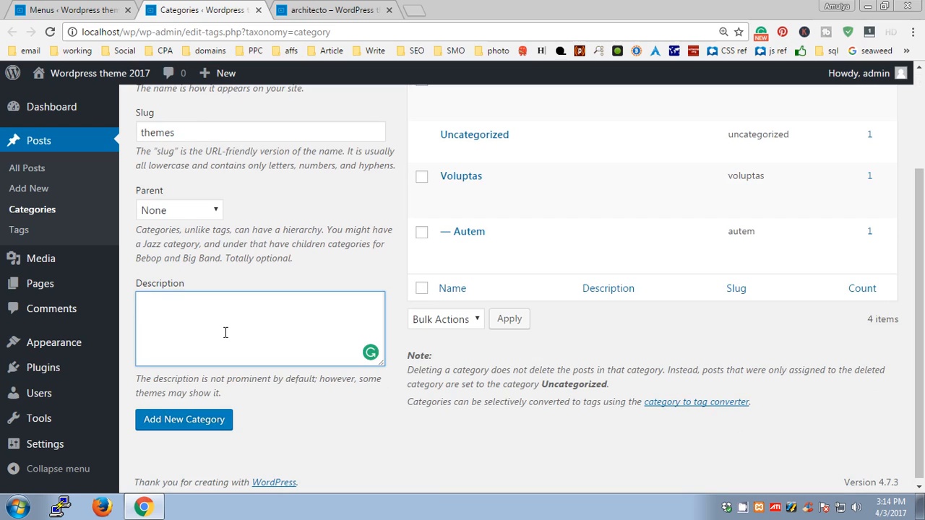
type("Sellecti")
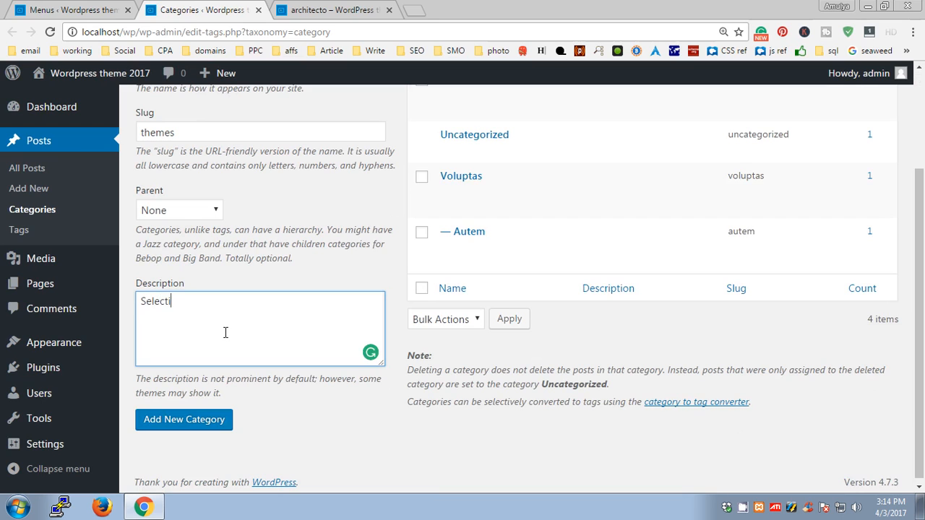
key("Backspace")
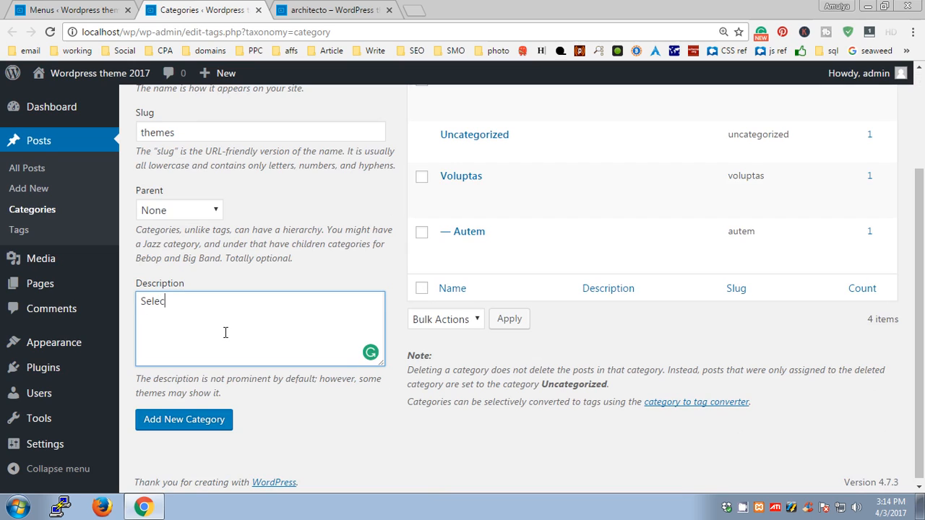
type("ted")
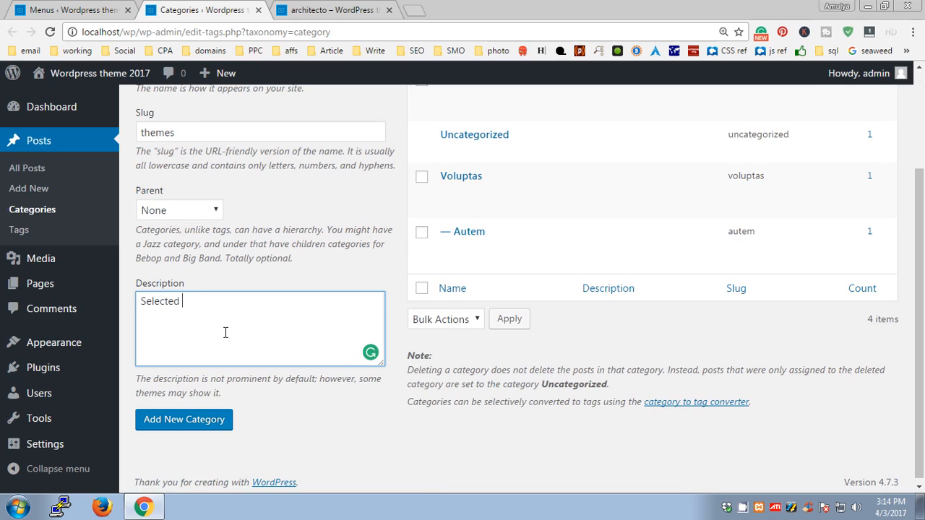
type("wordpress themes for")
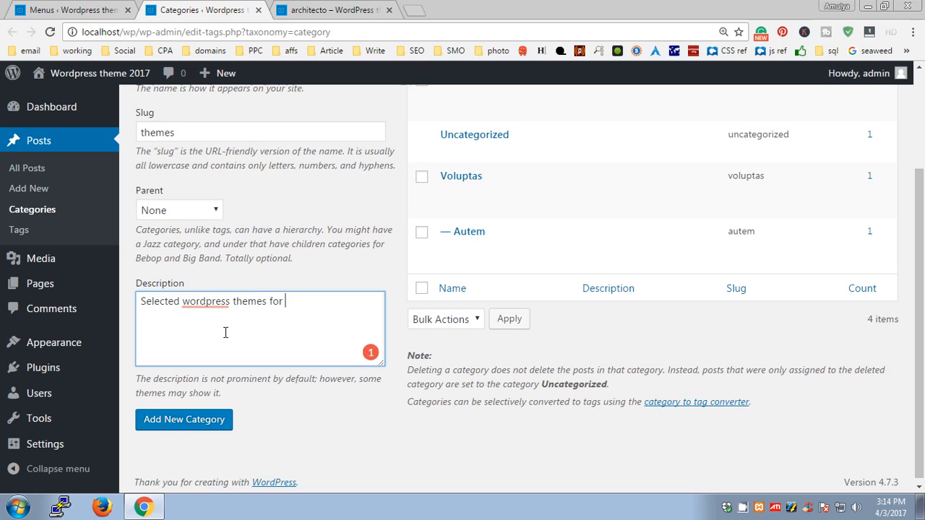
type("businesses.")
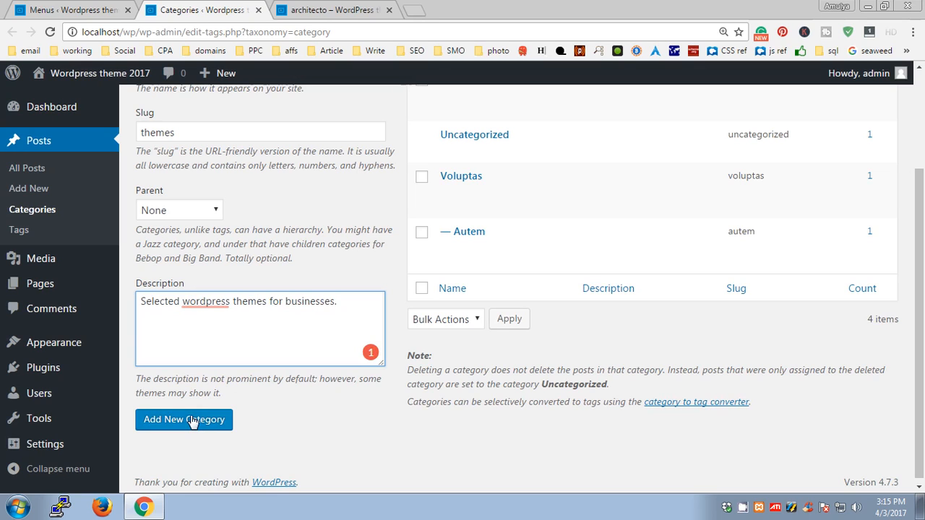
left_click(183, 419)
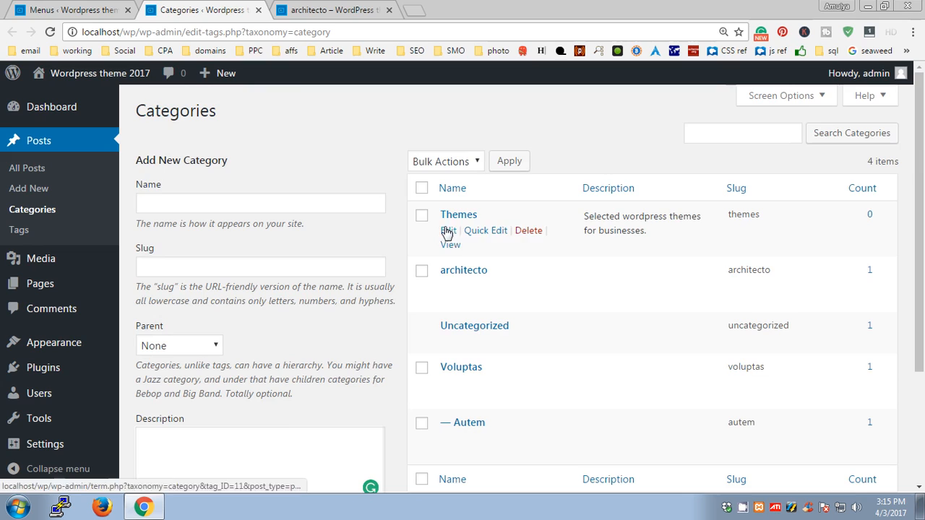
mouse_move(465, 128)
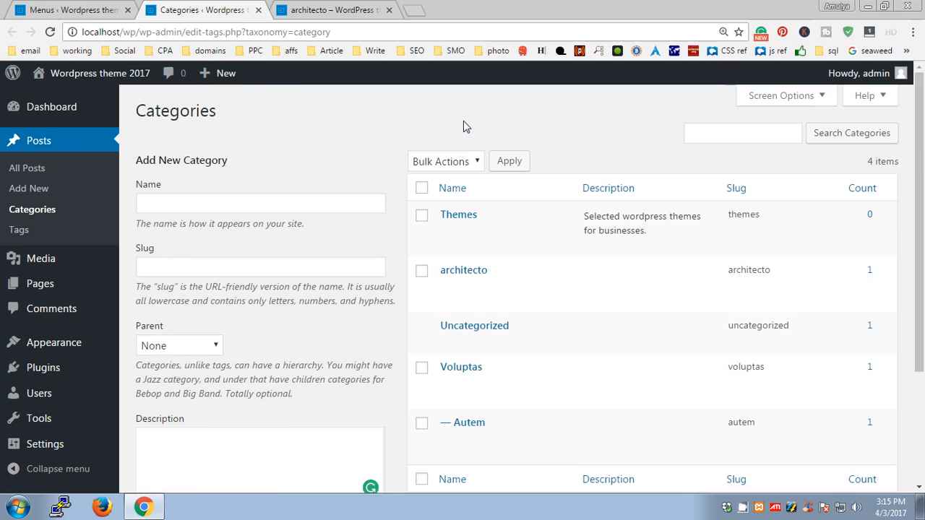
mouse_move(324, 152)
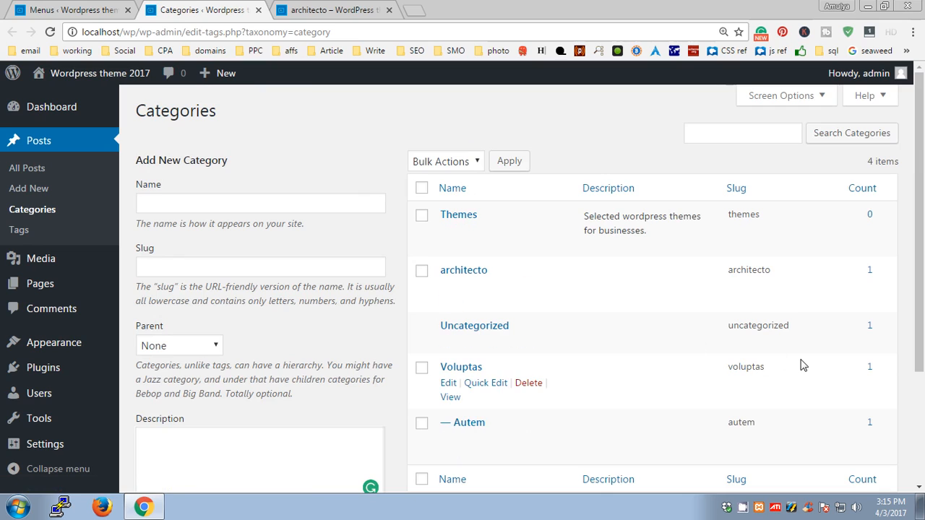
mouse_move(81, 9)
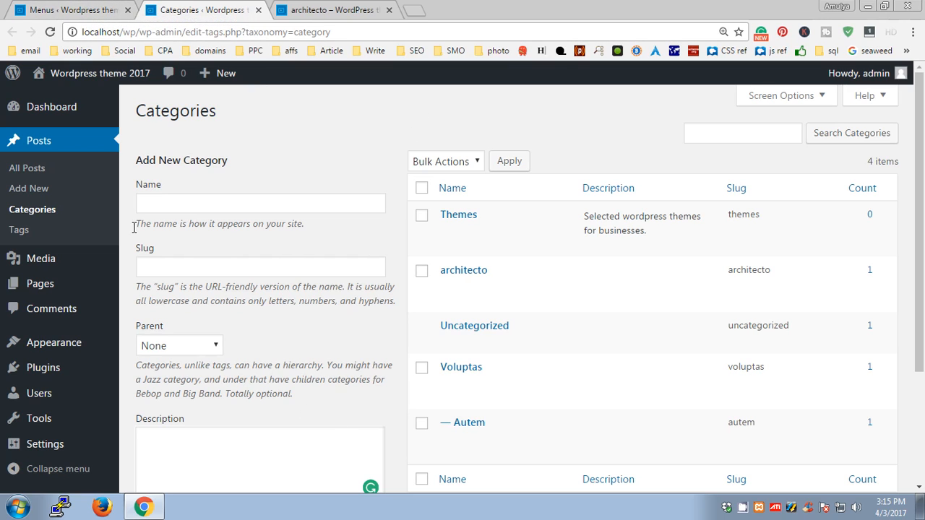
mouse_move(70, 9)
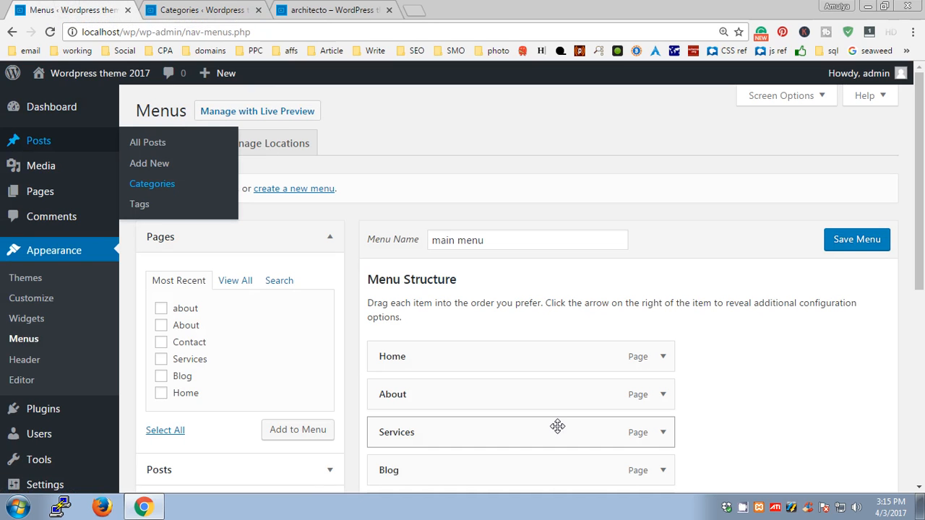
mouse_move(422, 229)
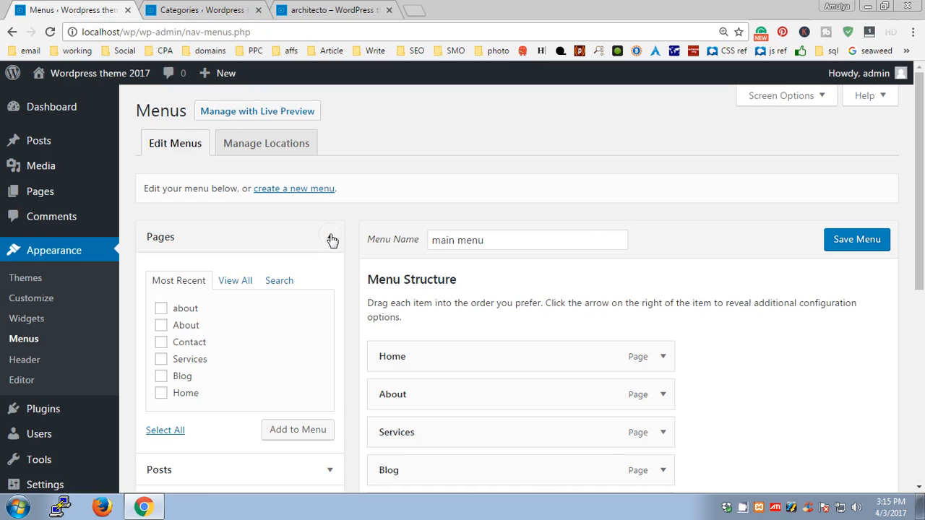
Collapse the Pages box in the Appearance > Menus editor.
left_click(330, 237)
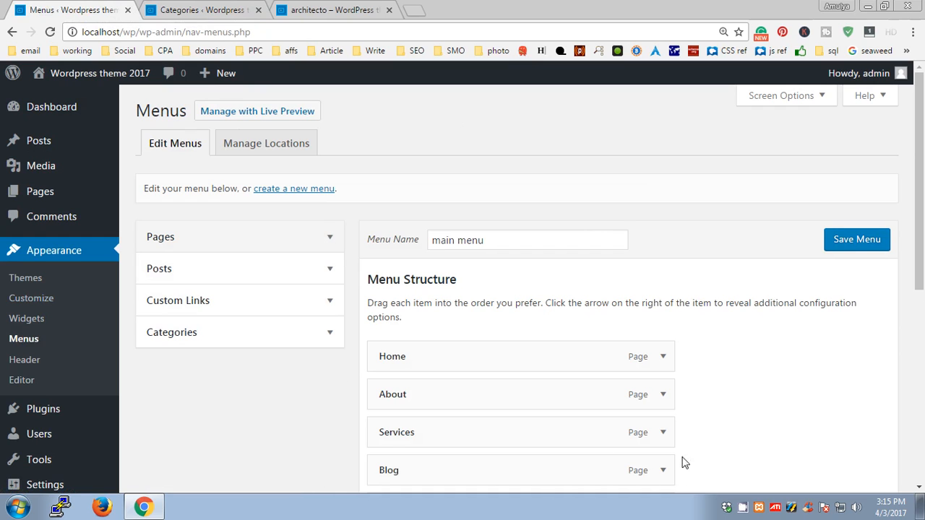
Review Manage Locations for the main menu, then switch to the live site's architecto page.
scroll("down", 3)
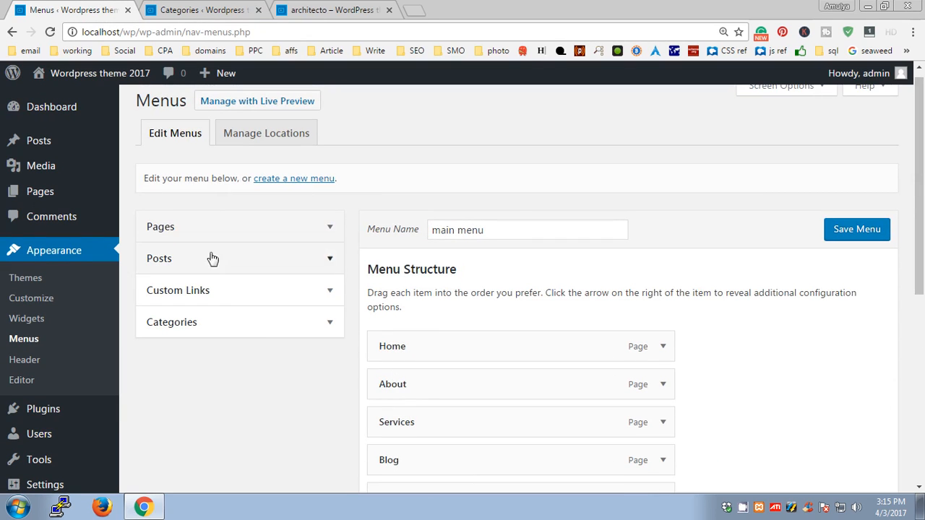
mouse_move(728, 298)
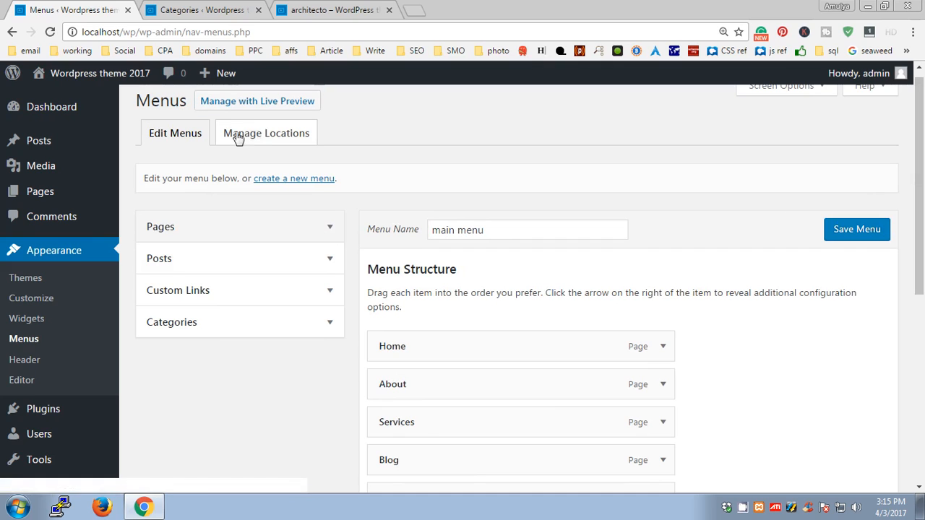
left_click(265, 133)
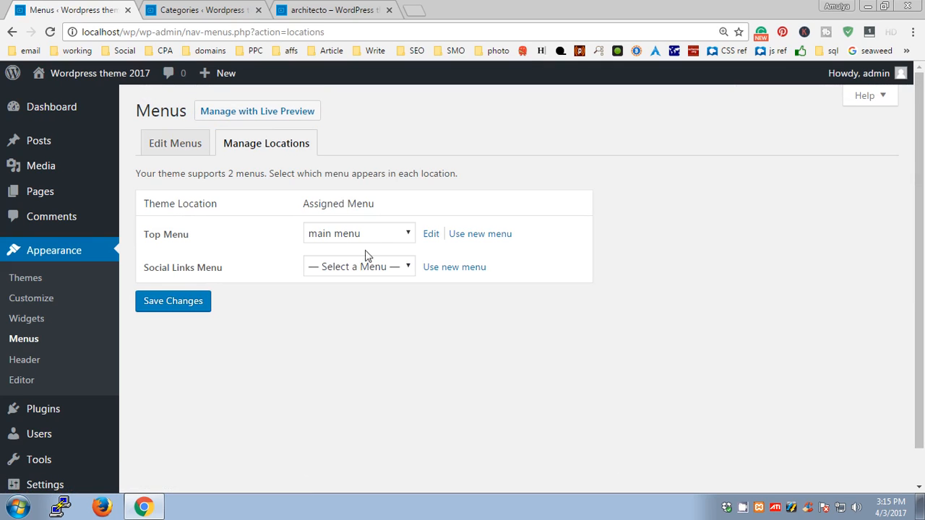
left_click(175, 143)
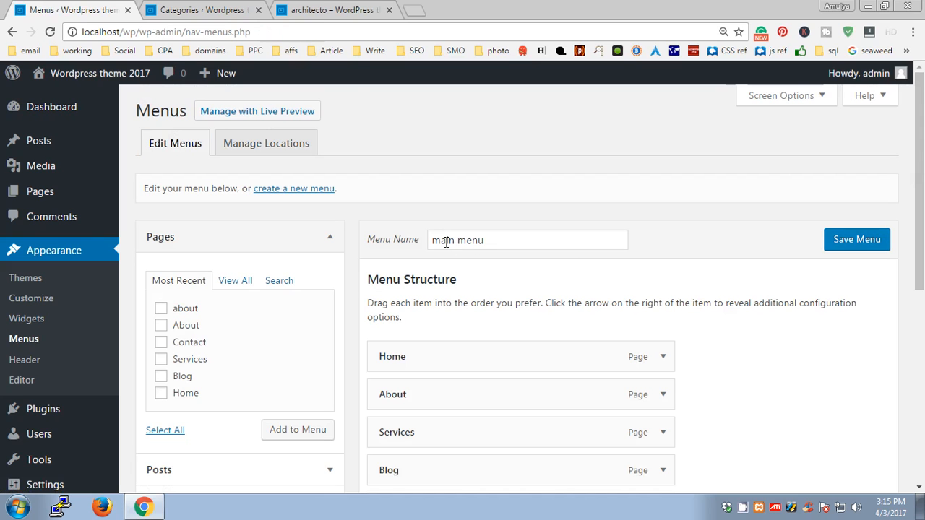
left_click(333, 10)
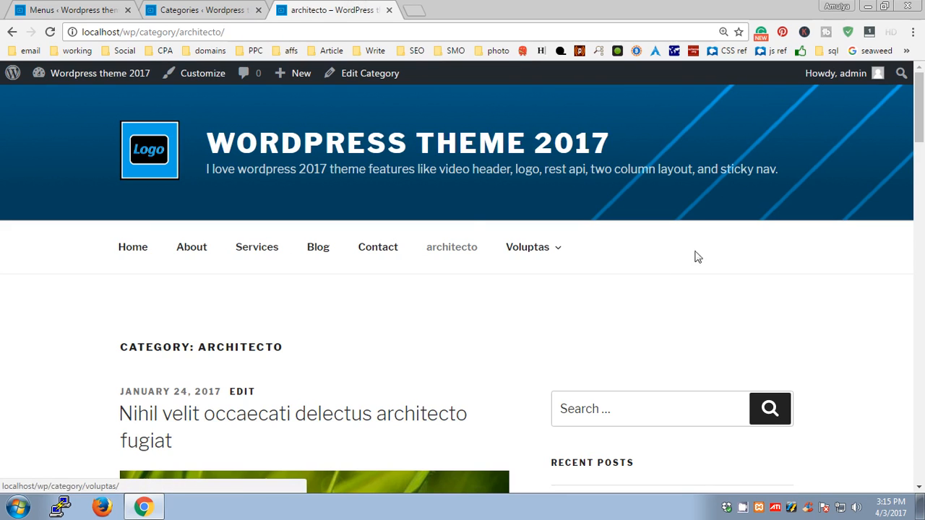
Back in the menu editor, expand the Categories box and show all categories including Themes.
left_click(72, 9)
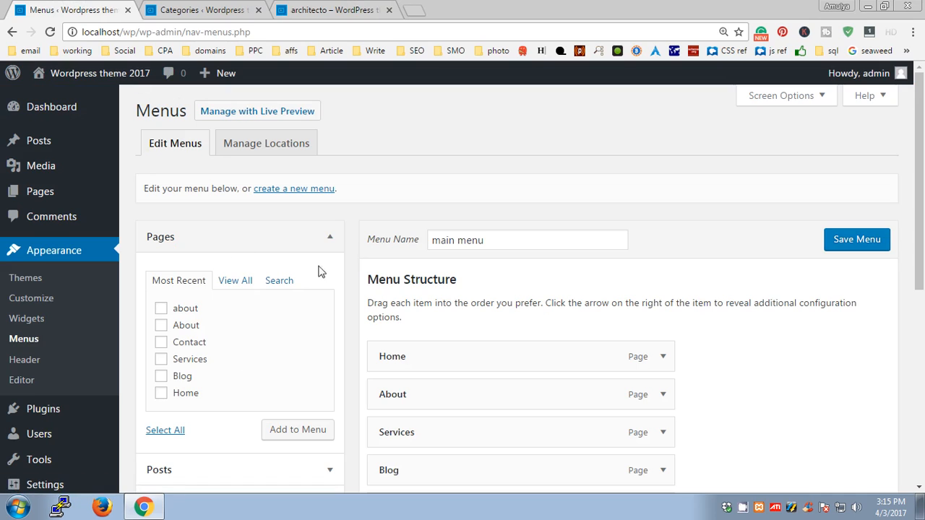
left_click(330, 237)
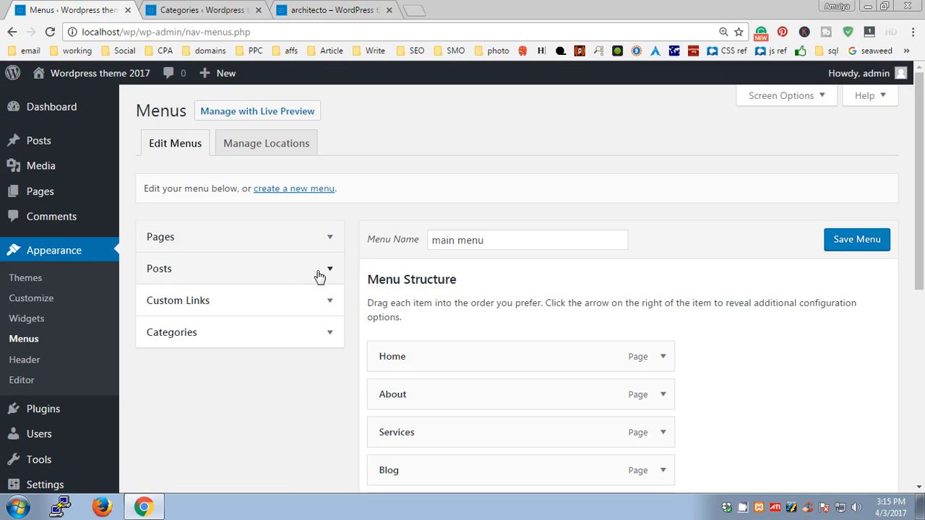
mouse_move(260, 299)
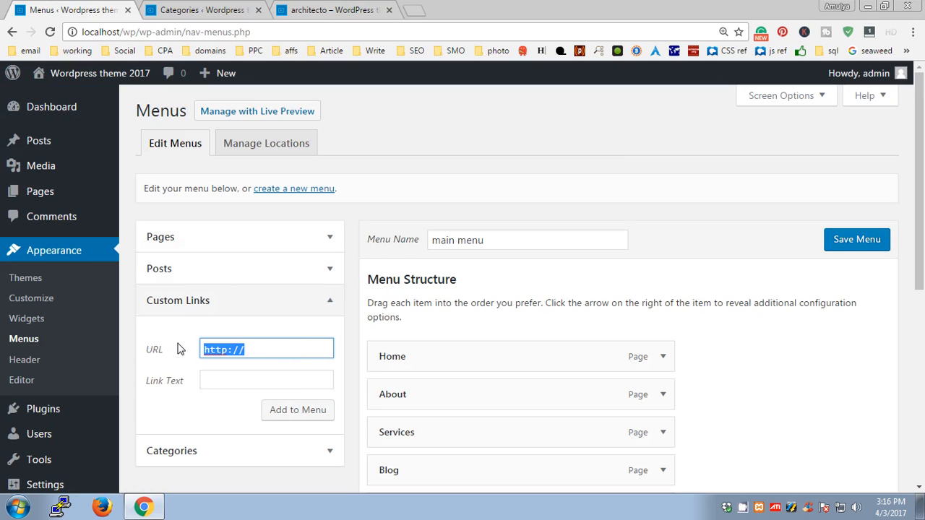
left_click(329, 302)
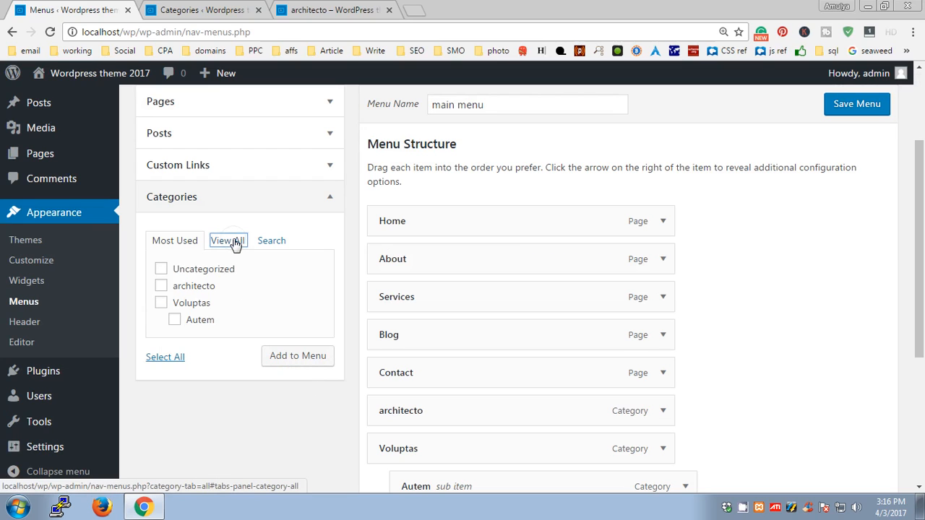
left_click(228, 240)
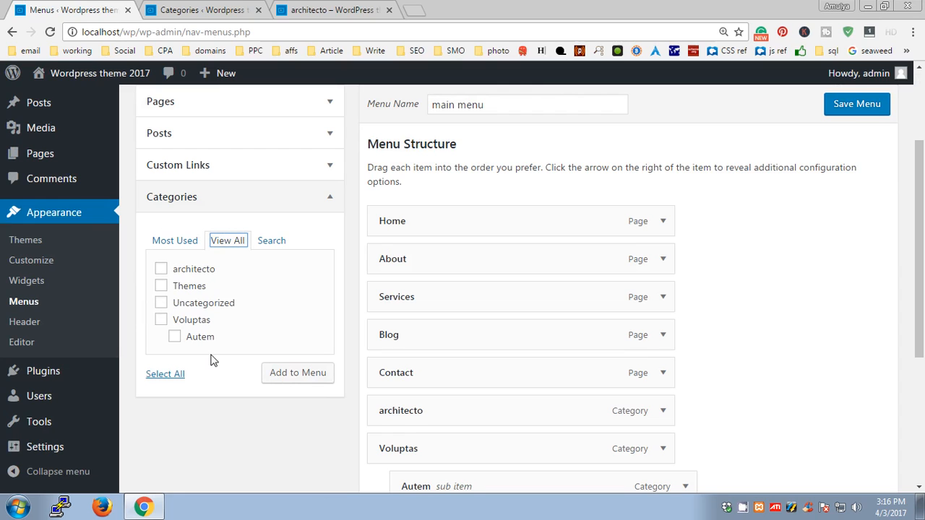
mouse_move(687, 347)
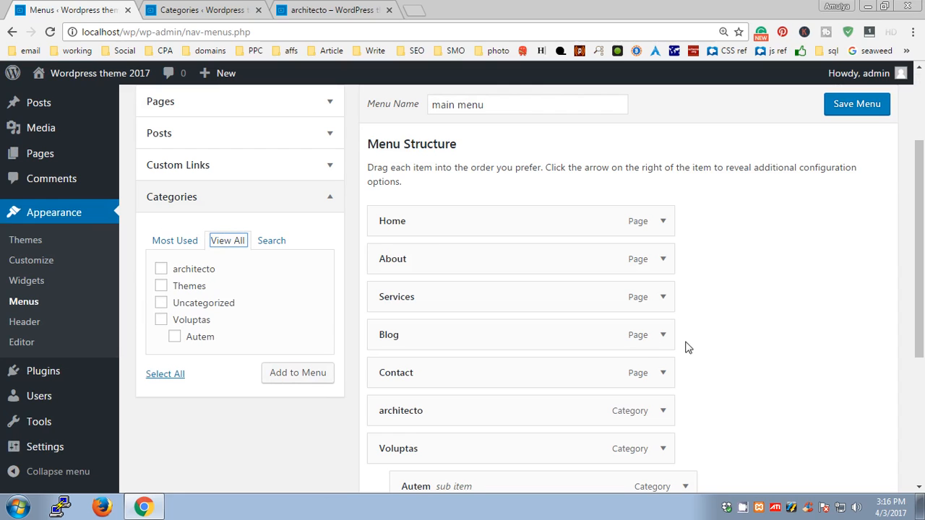
Remove architecto, Voluptas and Autem from the main menu structure.
scroll("down", 3)
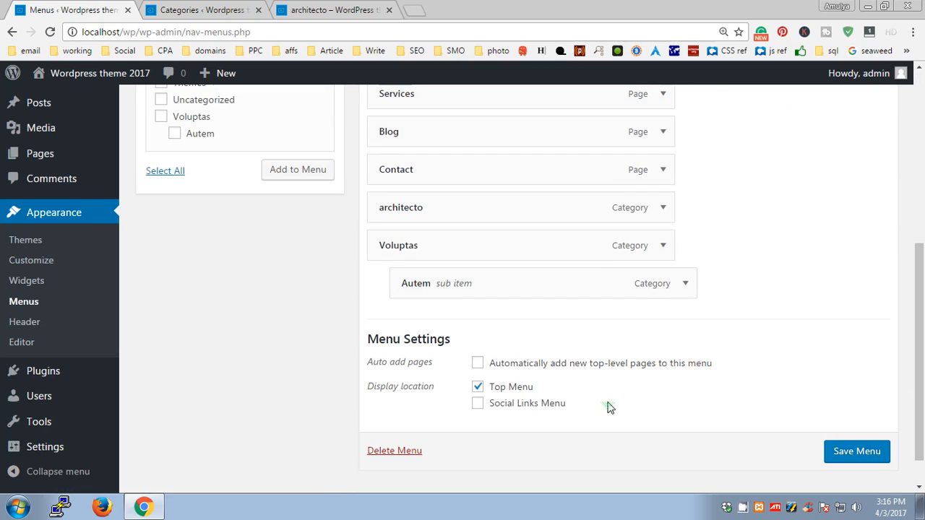
mouse_move(662, 208)
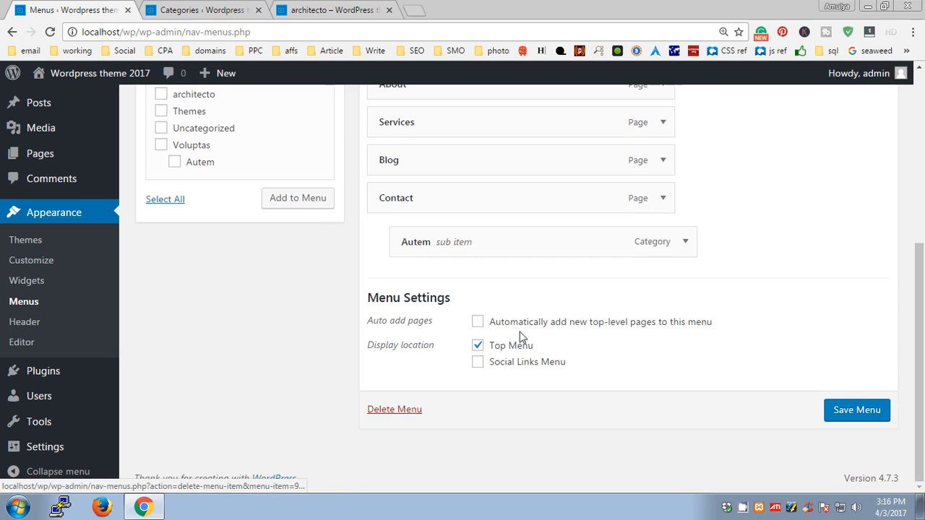
left_click(675, 242)
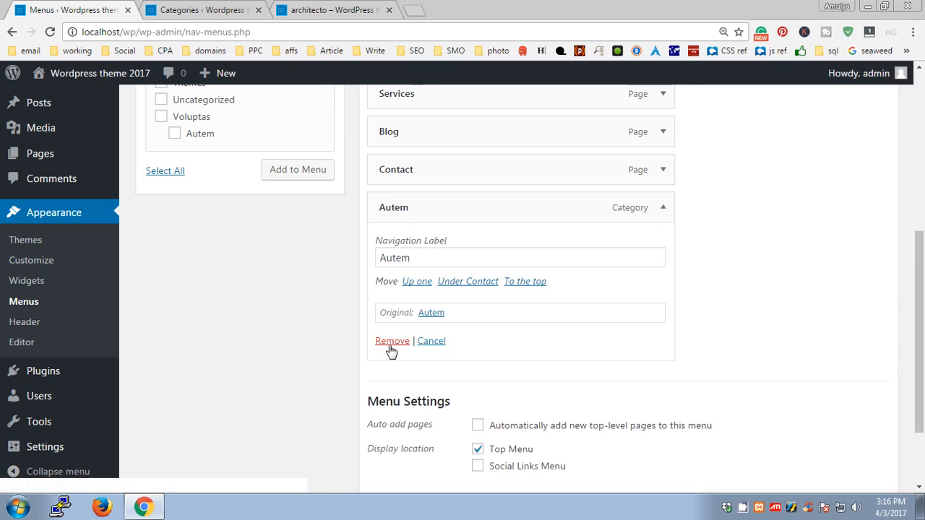
left_click(331, 10)
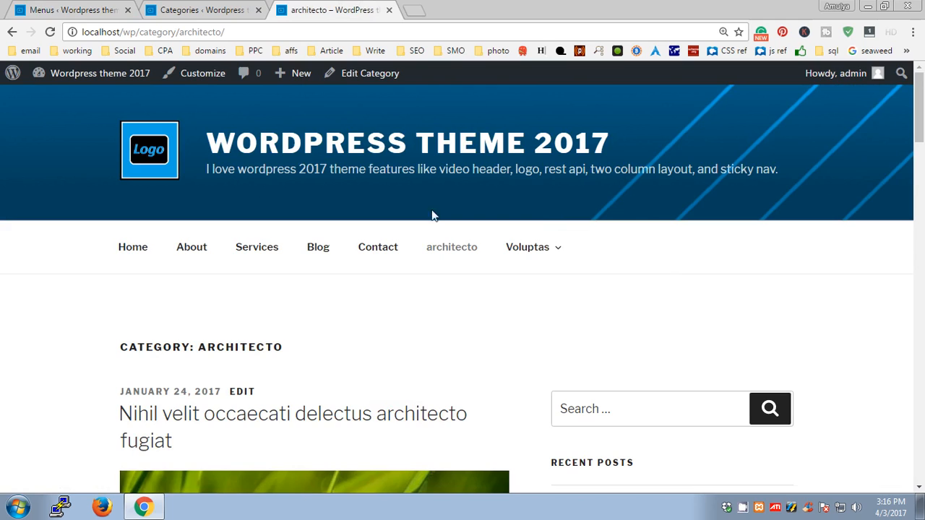
Reload the live site to confirm its navigation lists only Home through Contact.
left_click(72, 10)
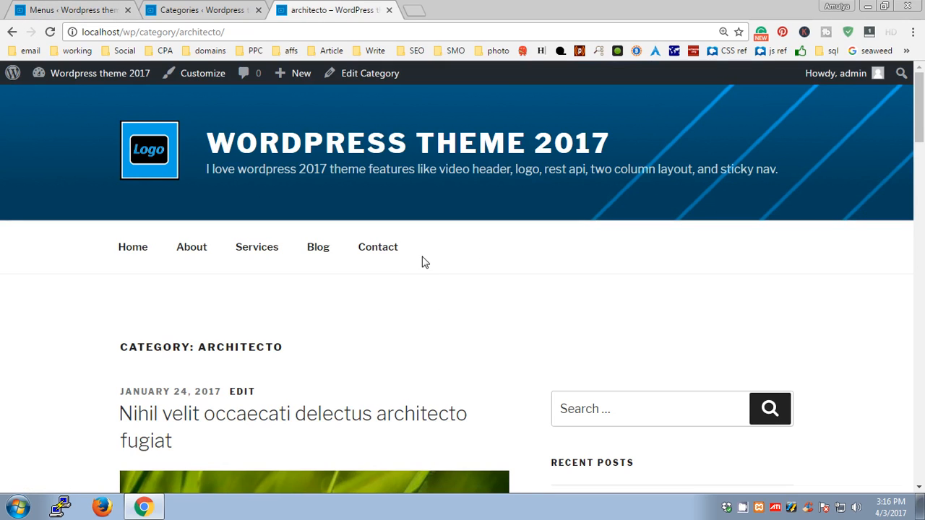
mouse_move(630, 417)
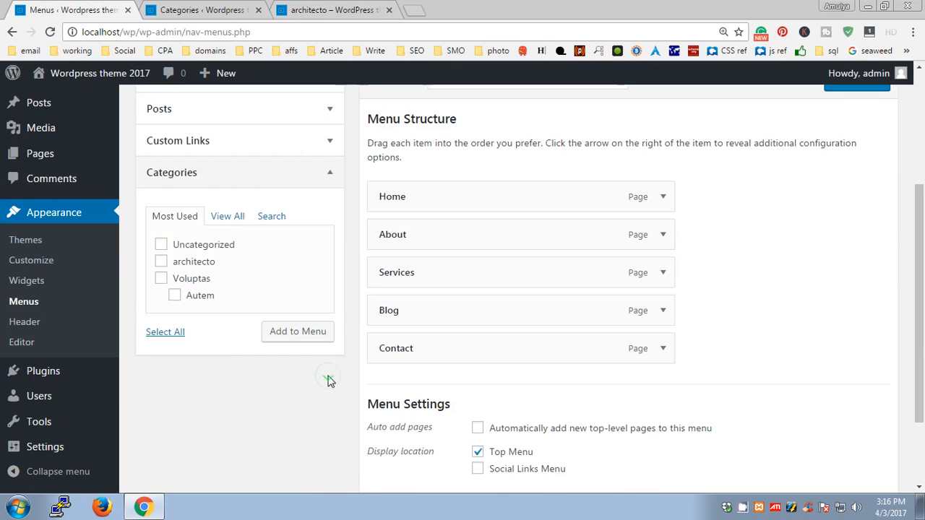
Tick Themes, Uncategorized, Voluptas and Autem under View All and add them to the menu.
left_click(229, 216)
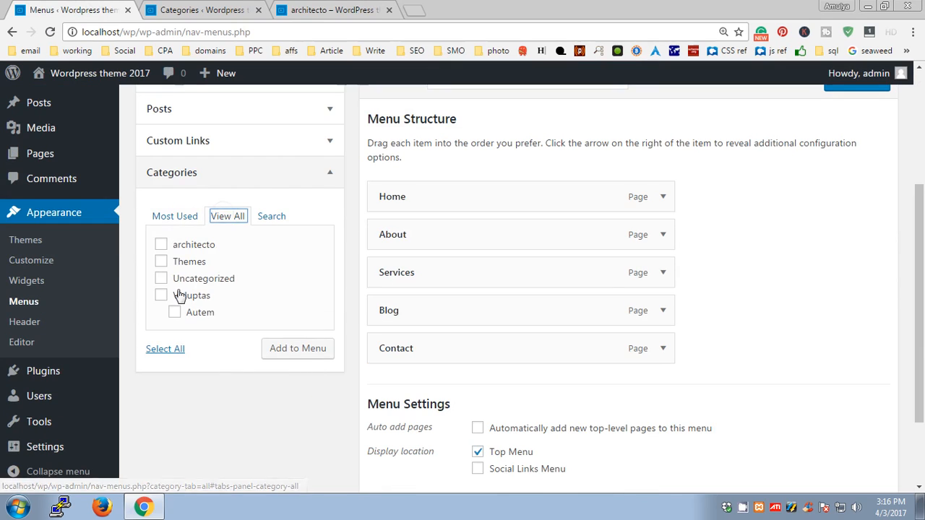
left_click(160, 261)
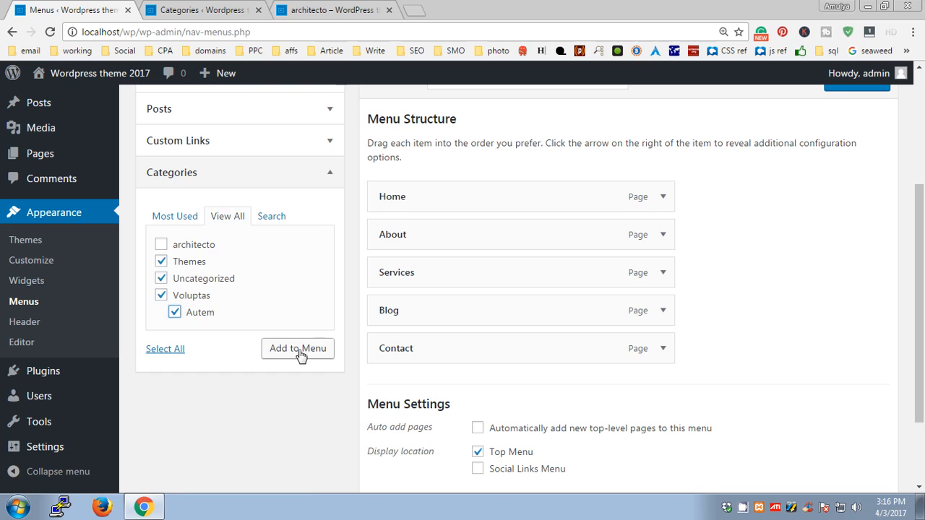
mouse_move(286, 357)
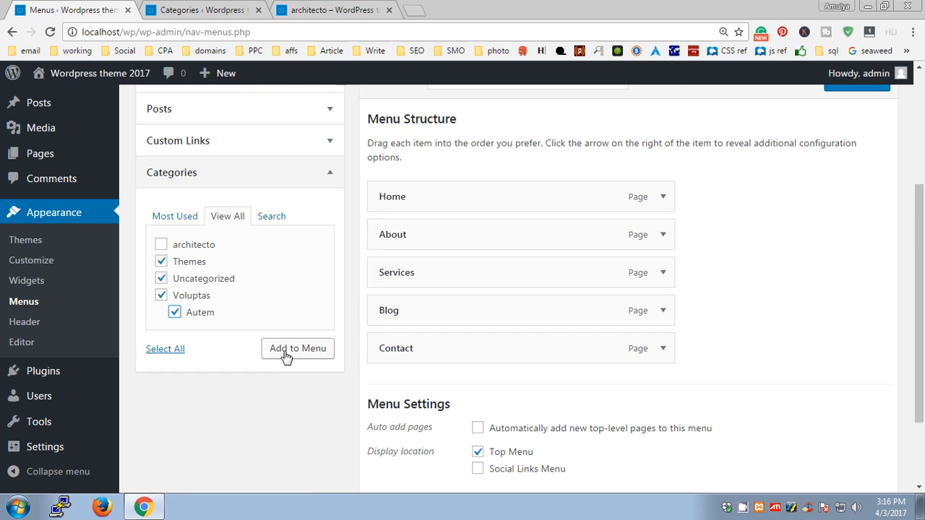
left_click(297, 348)
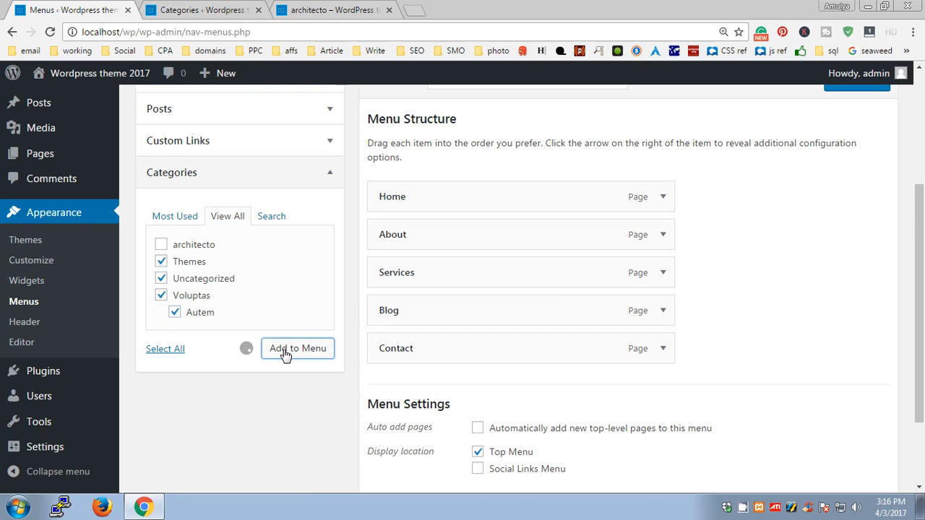
left_click(297, 348)
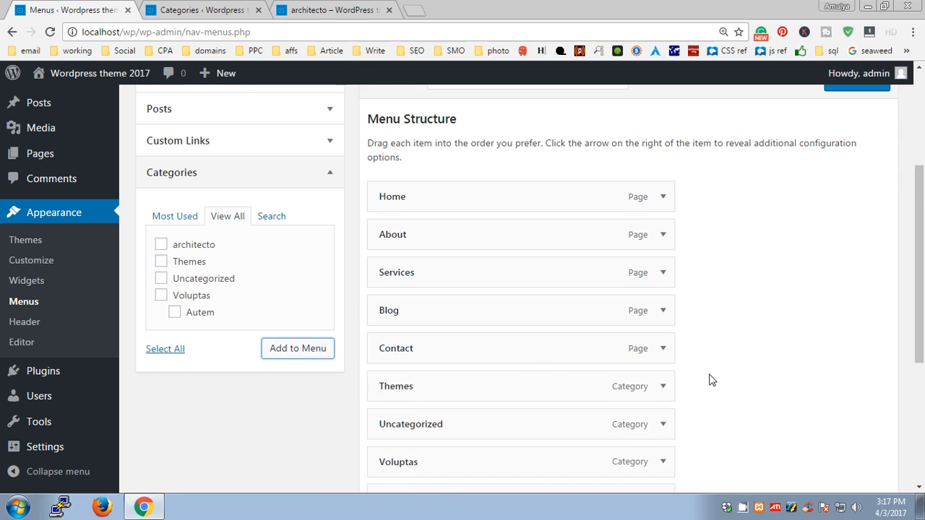
Drag Autem beneath Voluptas as a sub item and save the main menu.
scroll("down", 3)
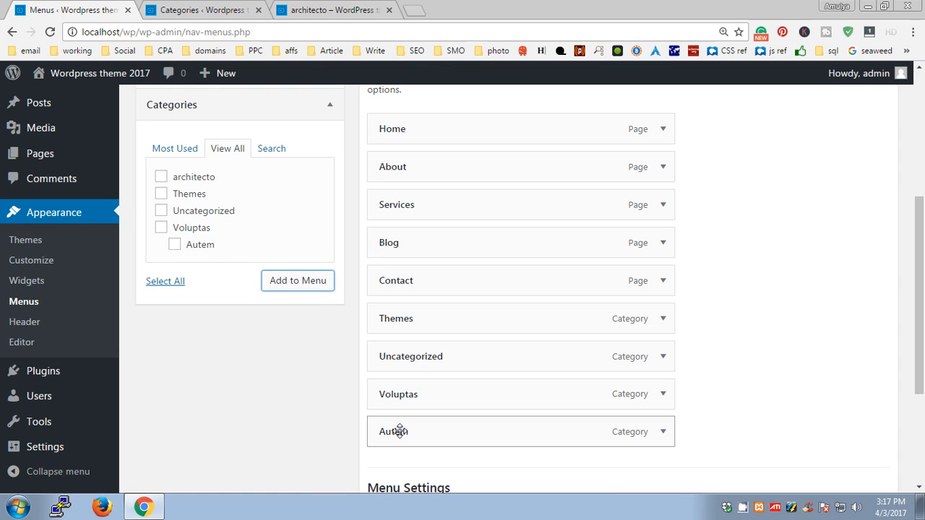
mouse_move(393, 431)
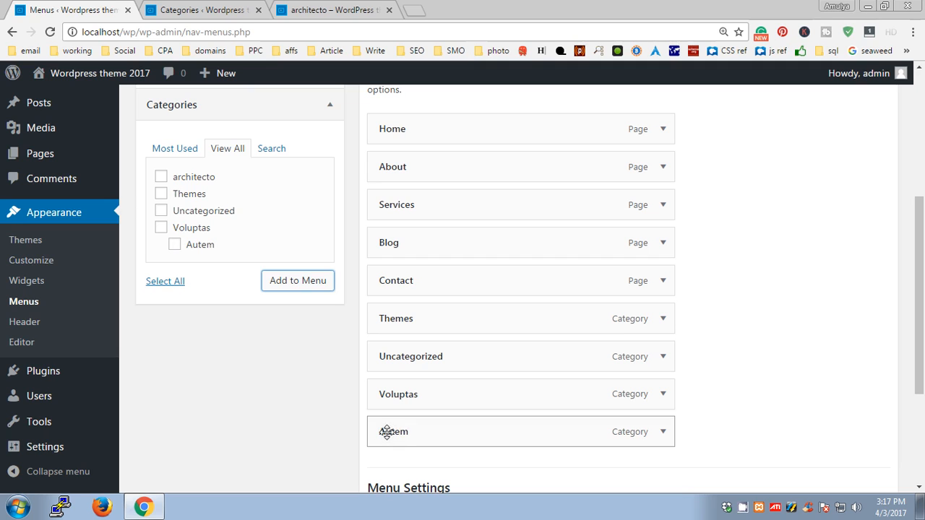
left_click_drag(393, 431, 412, 420)
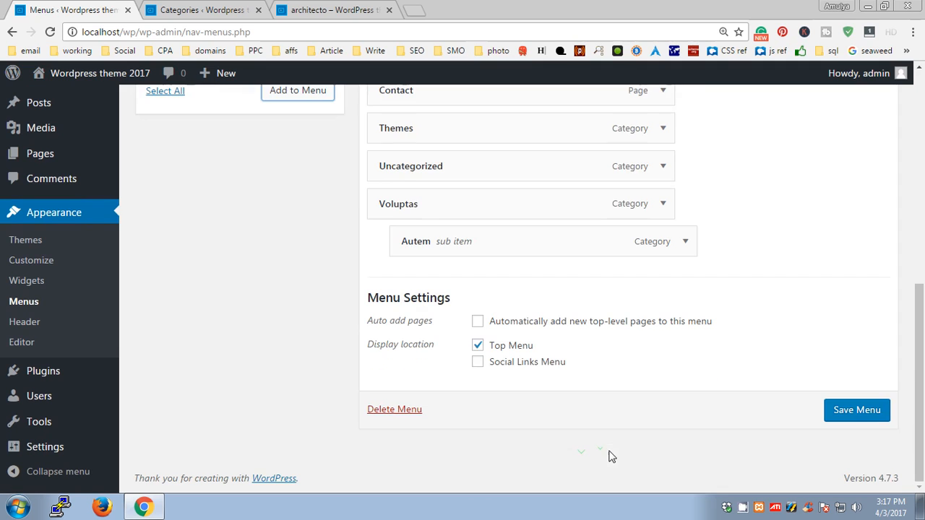
left_click(856, 410)
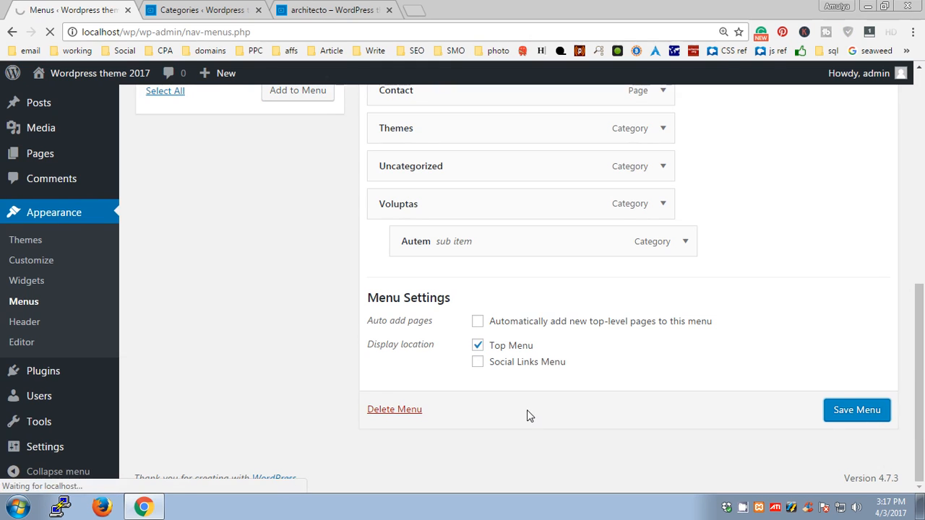
left_click(856, 410)
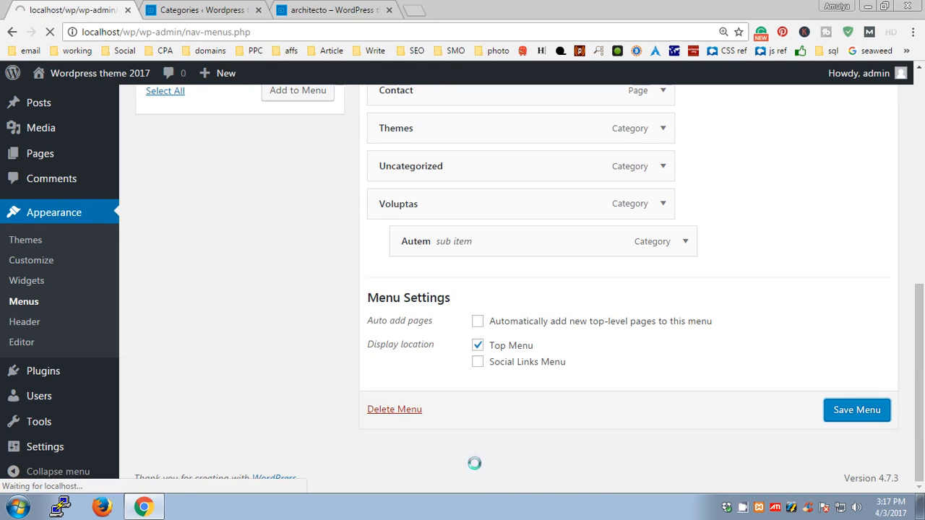
left_click(855, 410)
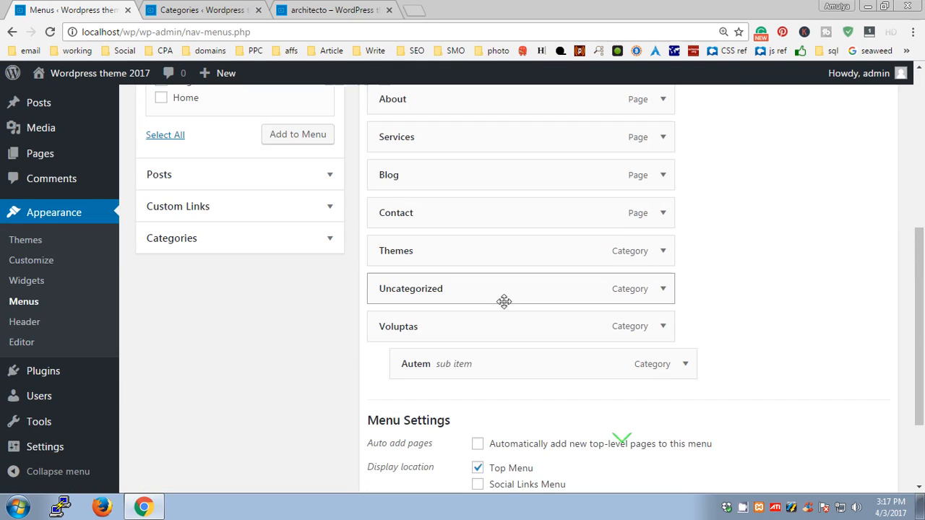
left_click_drag(503, 289, 500, 260)
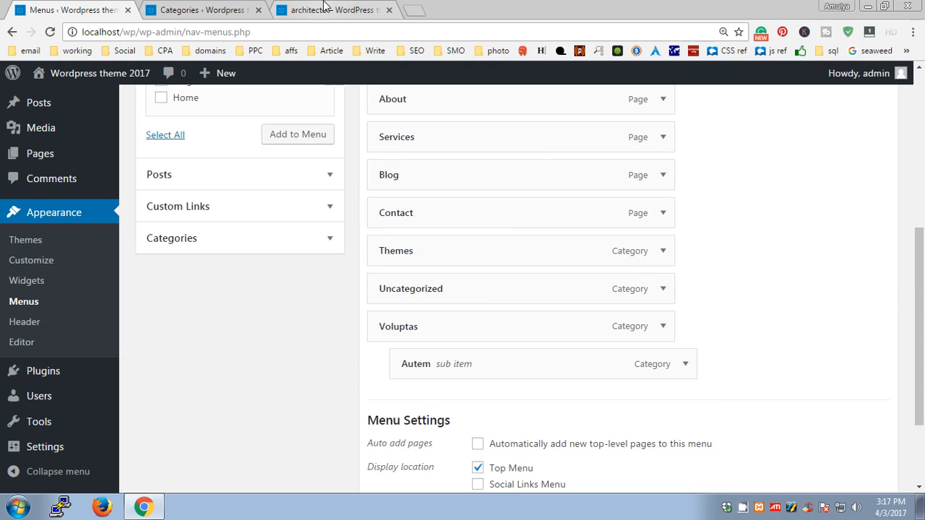
View the live site, whose navigation shows Themes, Uncategorized and Voluptas with Autem in its dropdown.
left_click(332, 10)
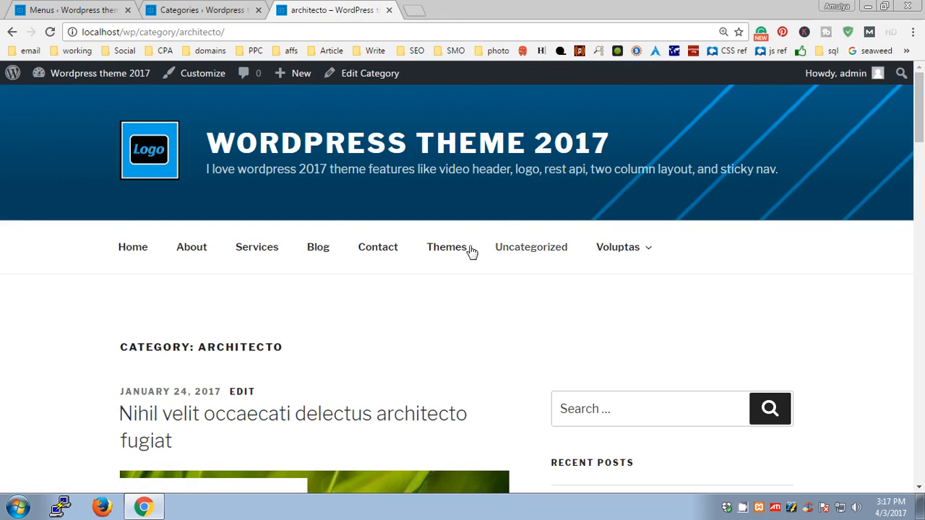
mouse_move(618, 246)
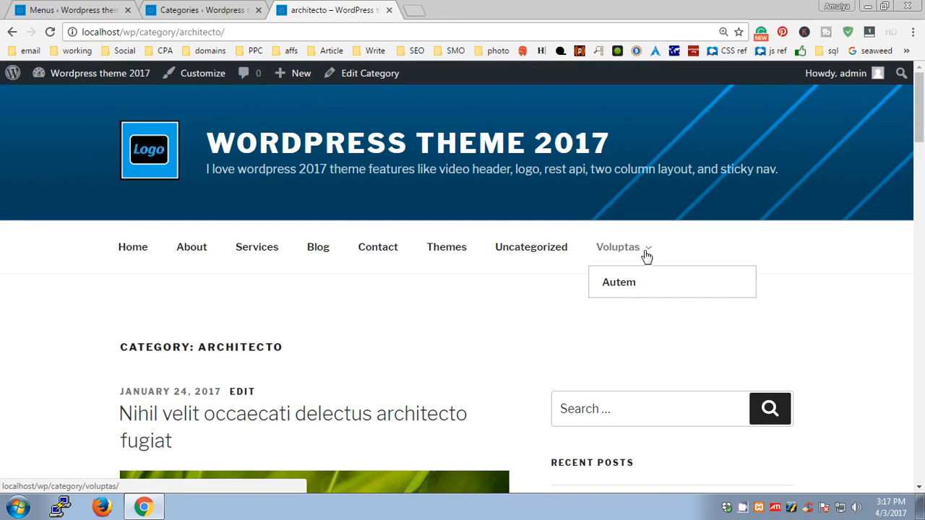
mouse_move(445, 258)
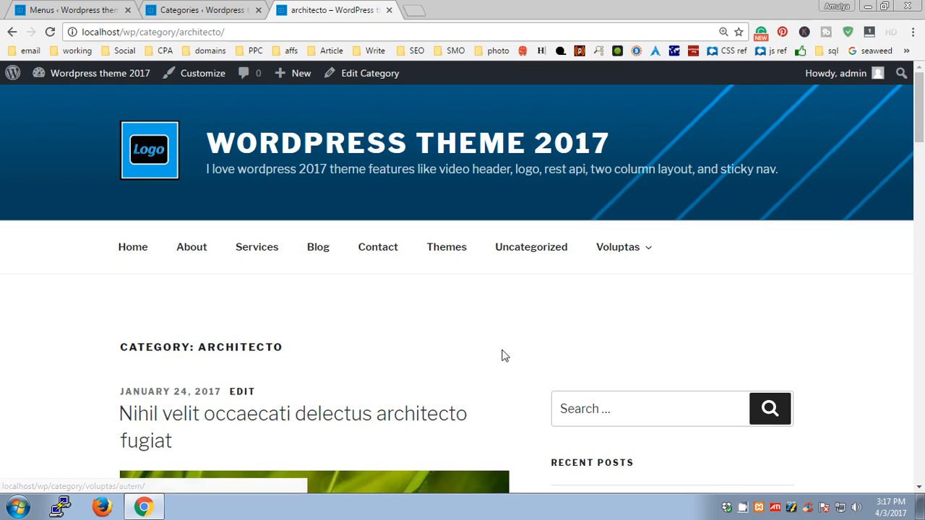
mouse_move(476, 356)
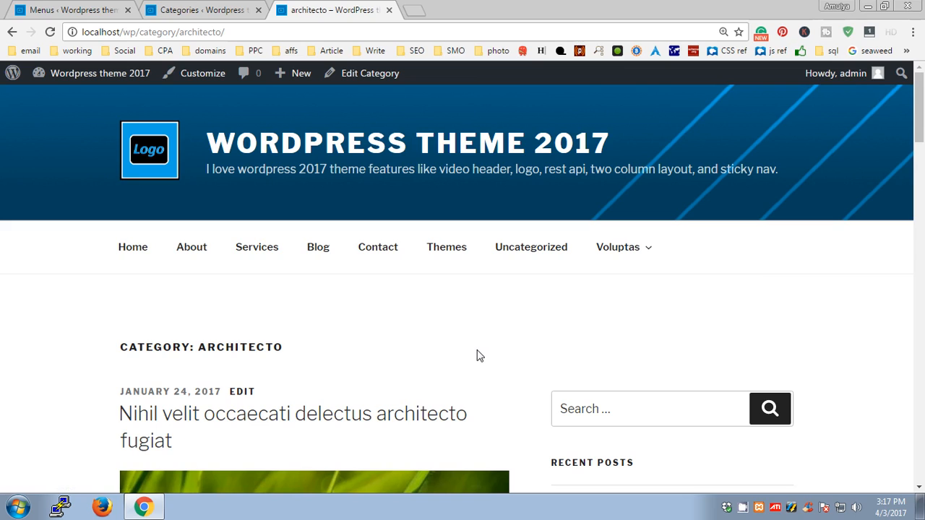